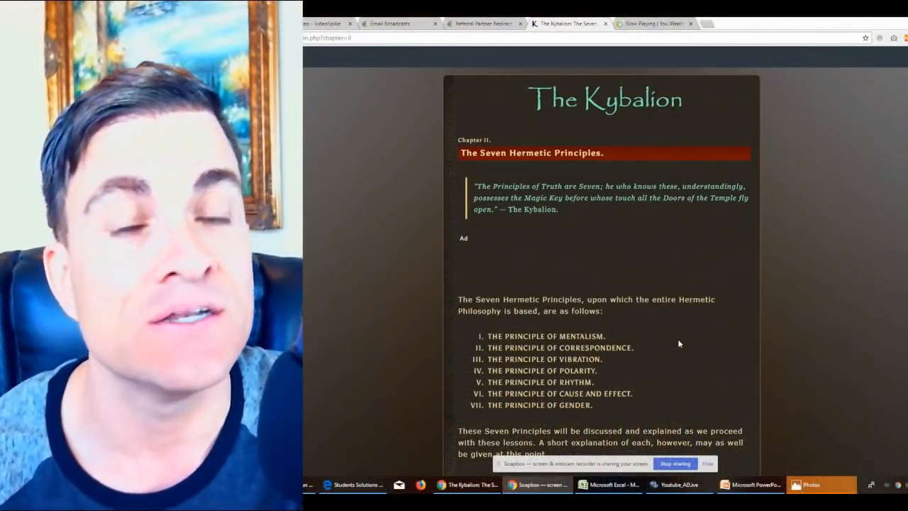
mouse_move(607, 255)
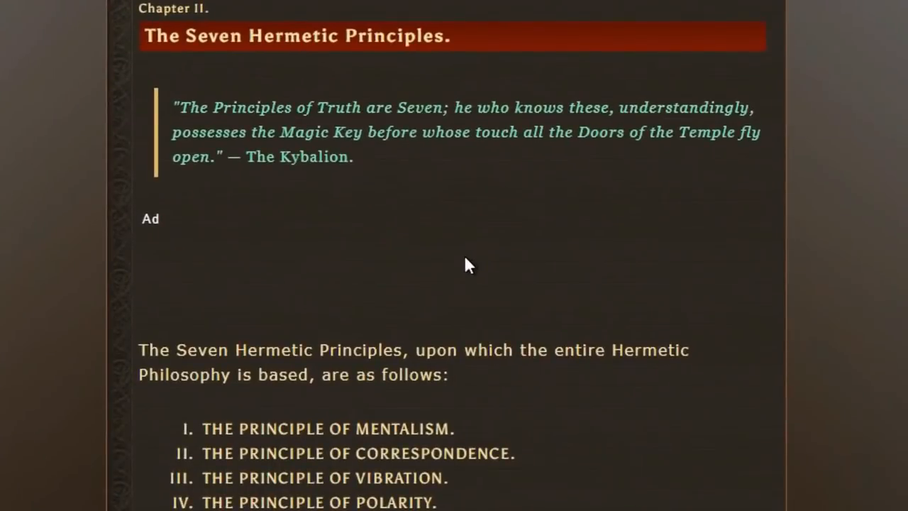
mouse_move(418, 233)
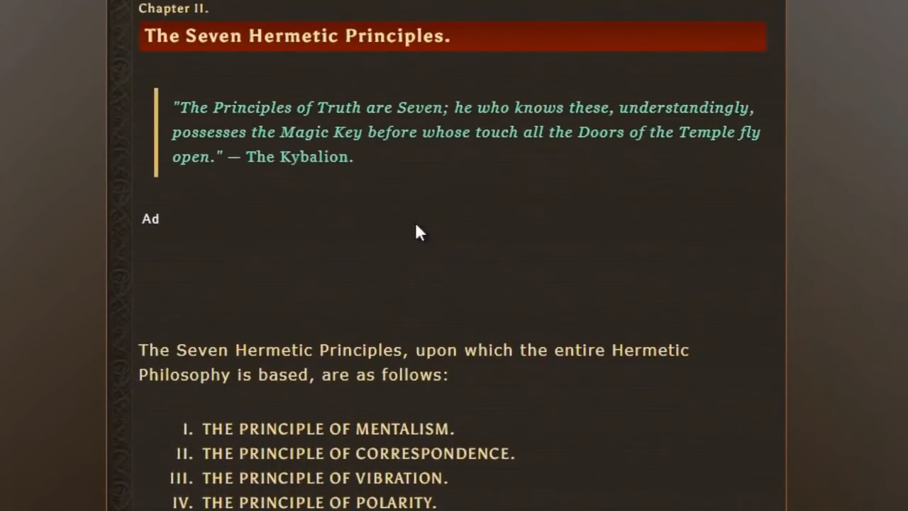
mouse_move(188, 107)
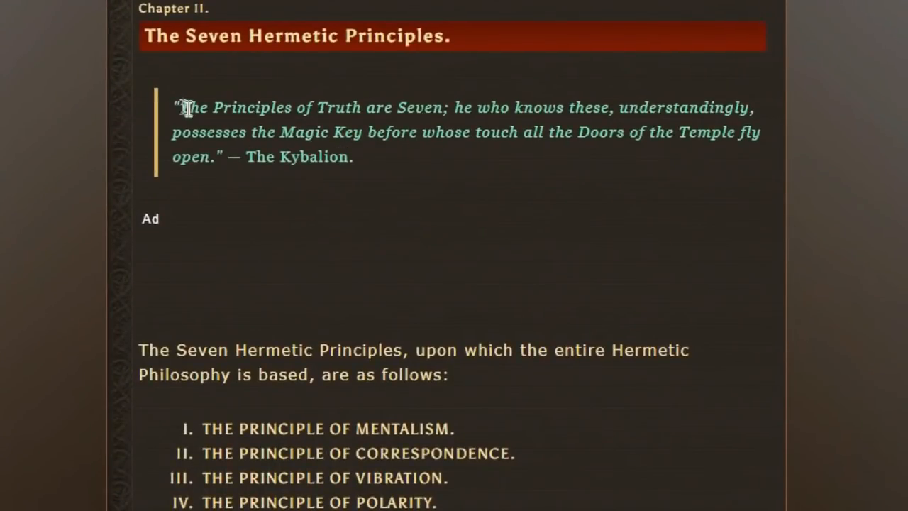
- Highlight the quotation "The Principles of Truth are Seven…" through its "— The Kybalion" attribution
drag(181, 107, 307, 107)
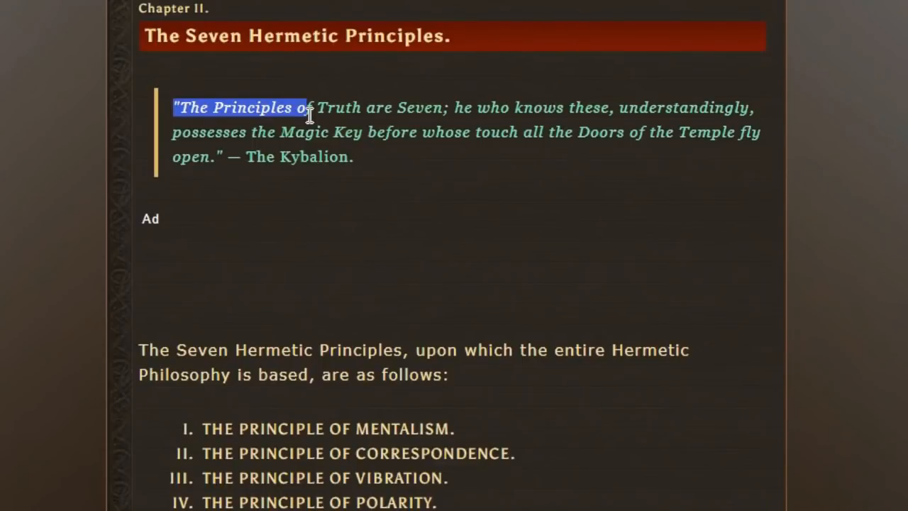
drag(305, 107, 451, 107)
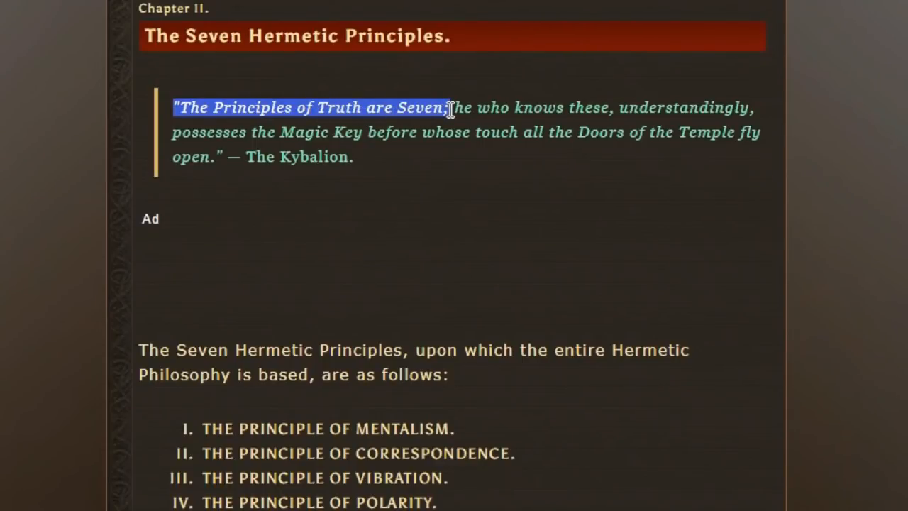
drag(451, 107, 753, 107)
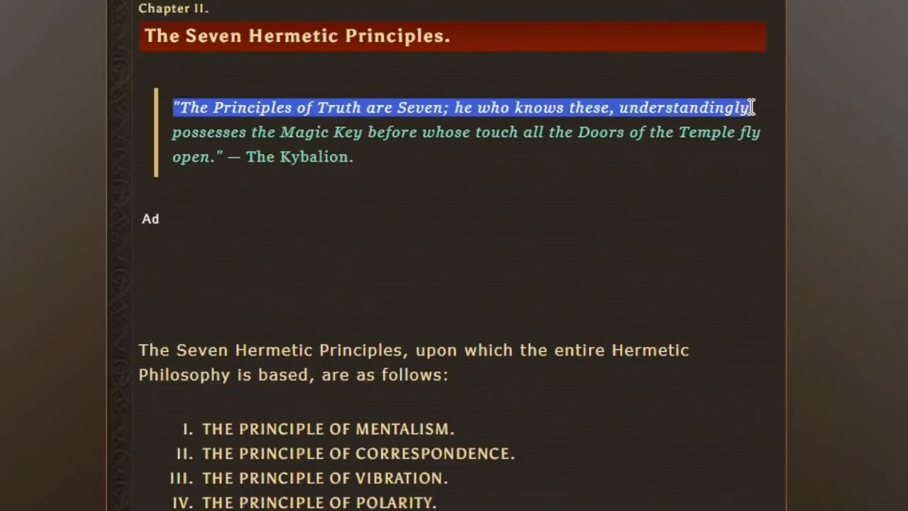
drag(752, 107, 449, 132)
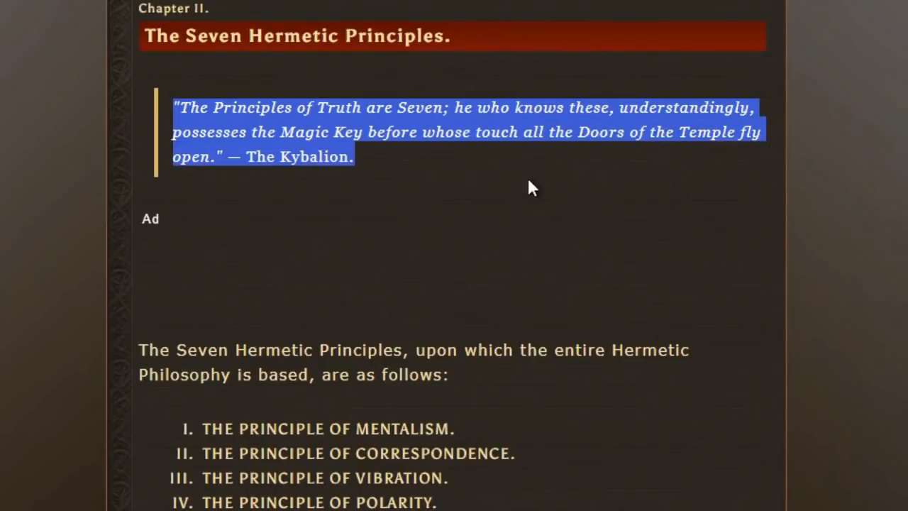
- Scroll past the principles list to the end of Mentalism and the Correspondence section
scroll(down, 3)
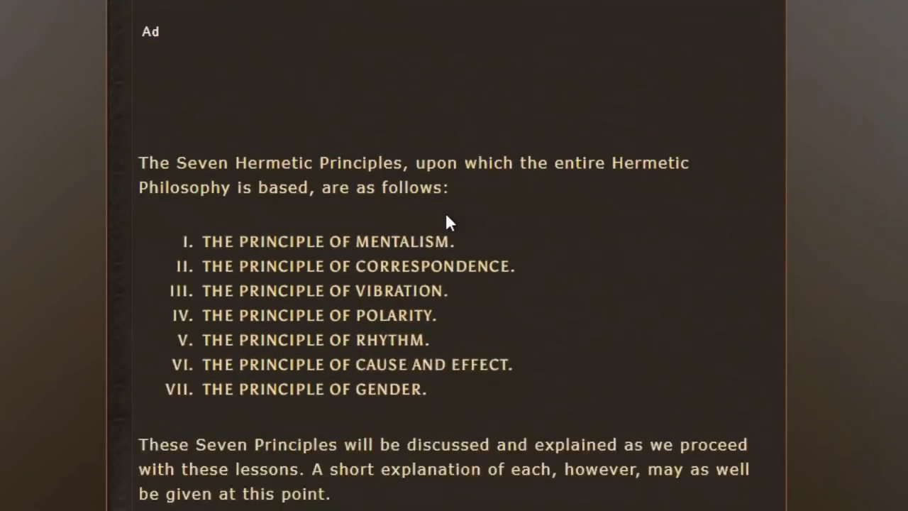
scroll(down, 3)
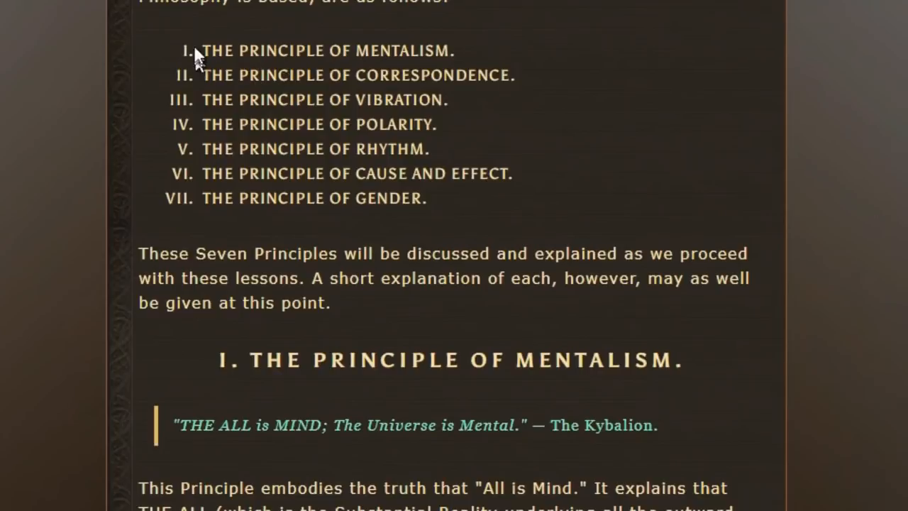
double_click(328, 50)
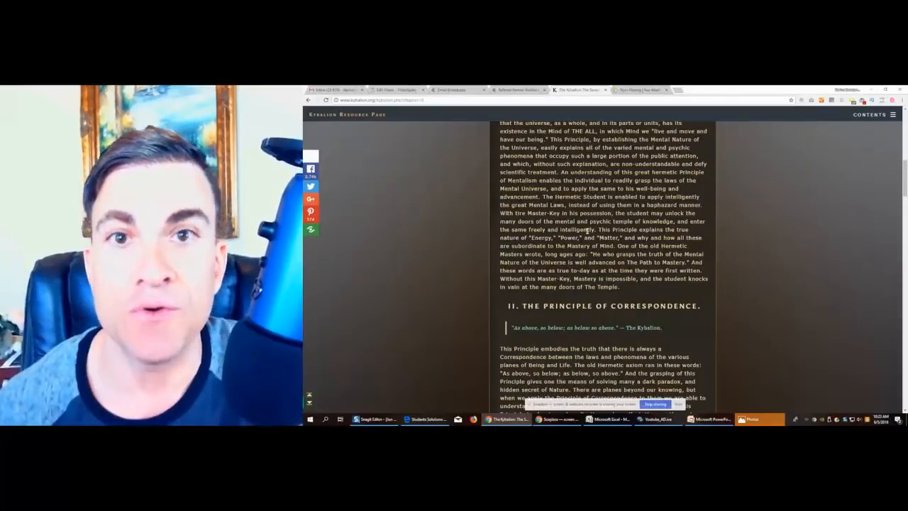
- Highlight the passage from "the most important mental instruments" through "from view the Unknown."
scroll(down, 3)
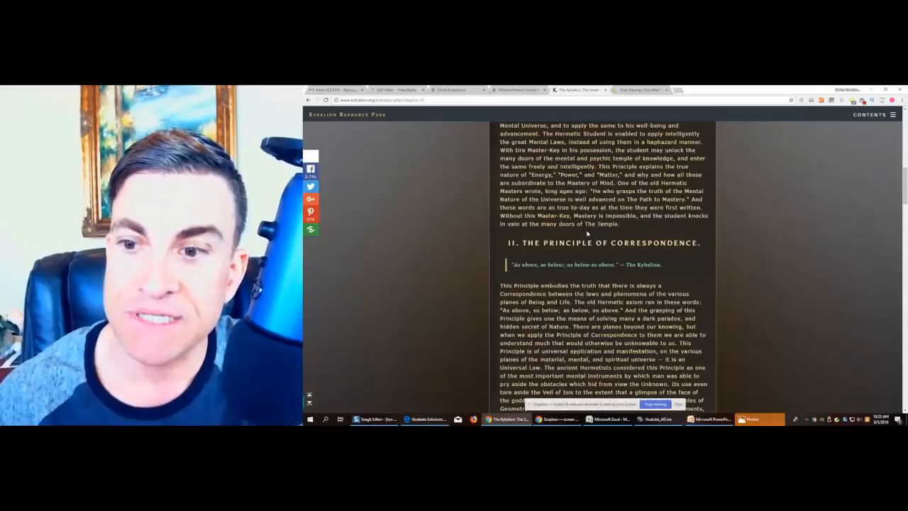
scroll(down, 3)
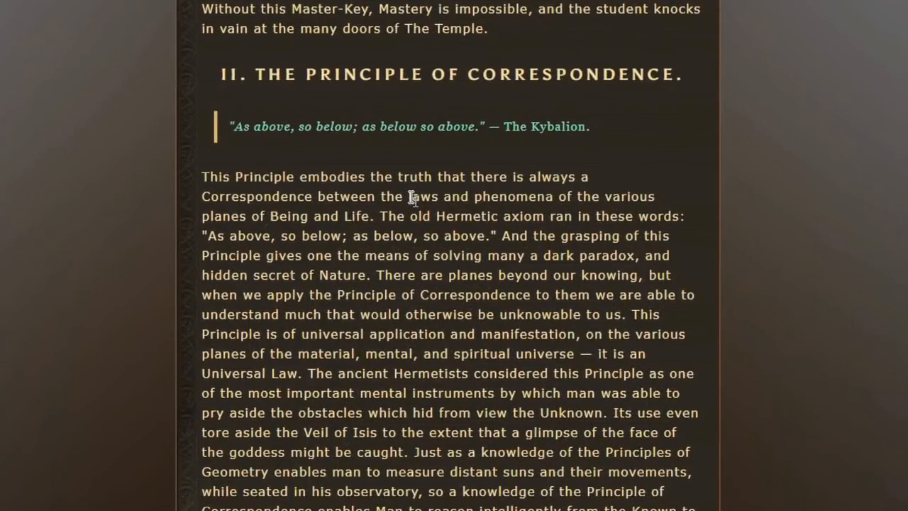
drag(219, 393, 326, 393)
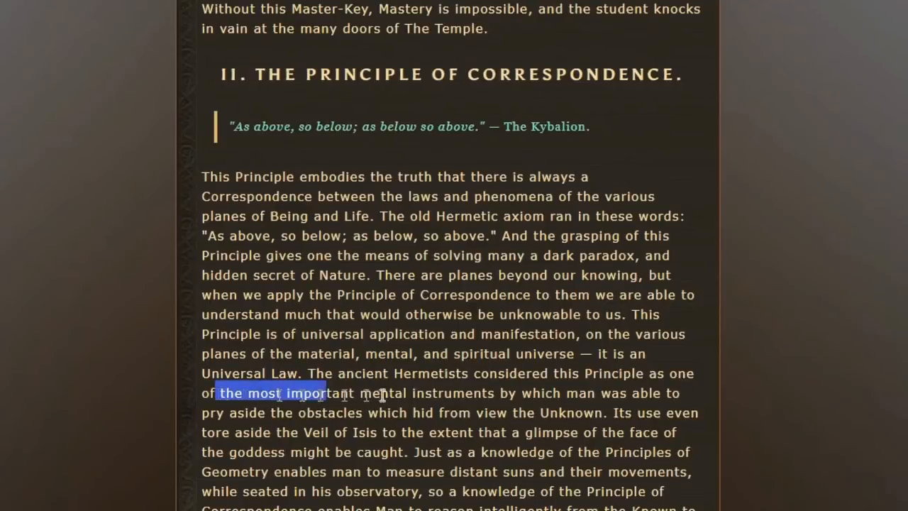
drag(312, 393, 635, 412)
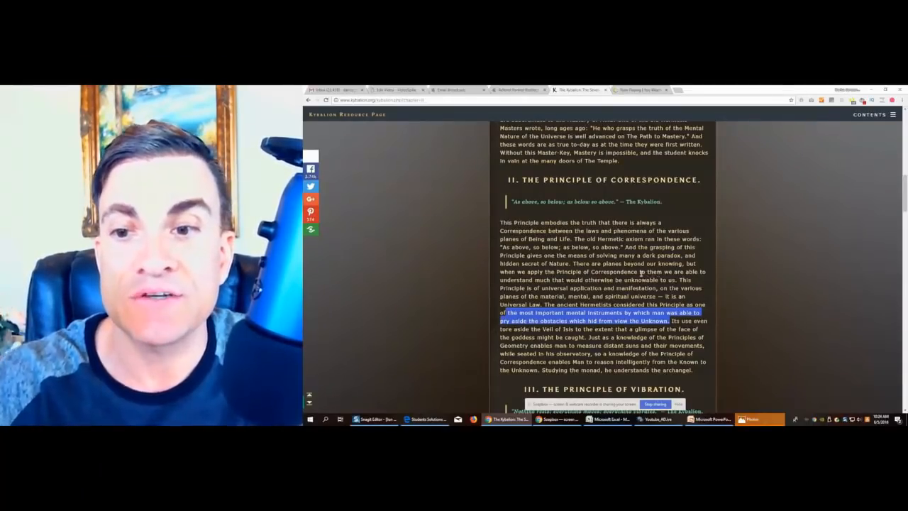
- Scroll down to Principle III, Vibration, and its "Nothing rests; everything moves" quotation
scroll(down, 3)
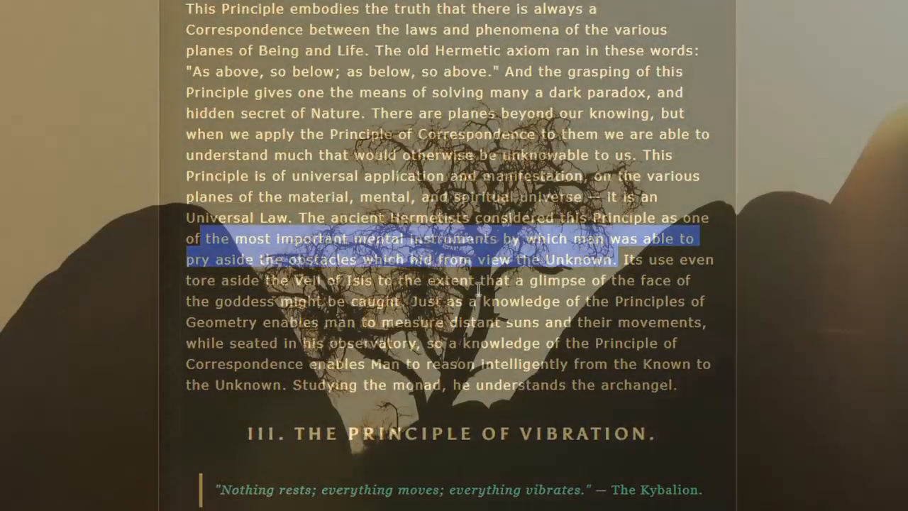
scroll(down, 3)
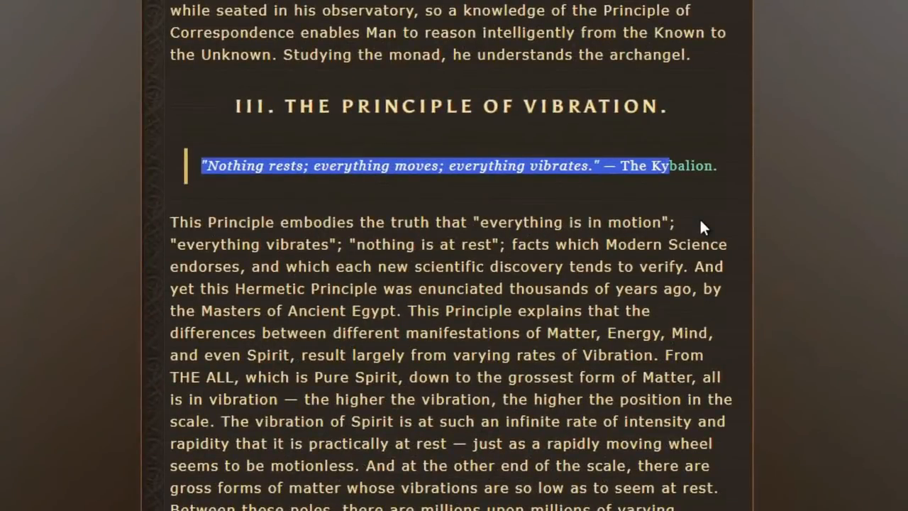
mouse_move(727, 159)
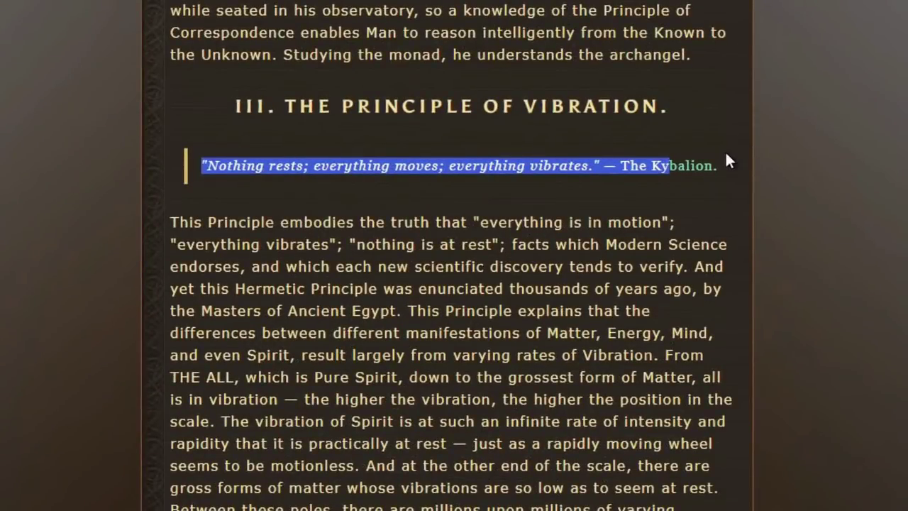
- Scroll through the Vibration explanation until the IV. Principle of Polarity heading appears
scroll(down, 3)
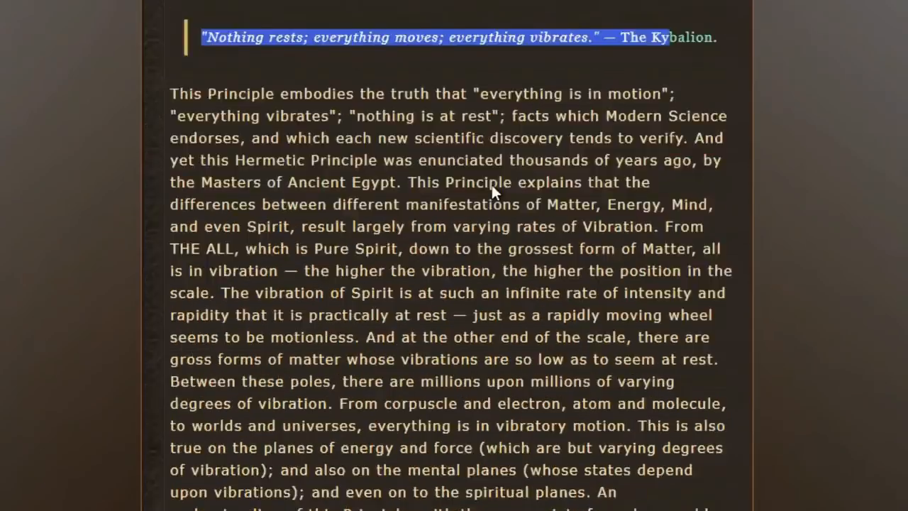
scroll(down, 3)
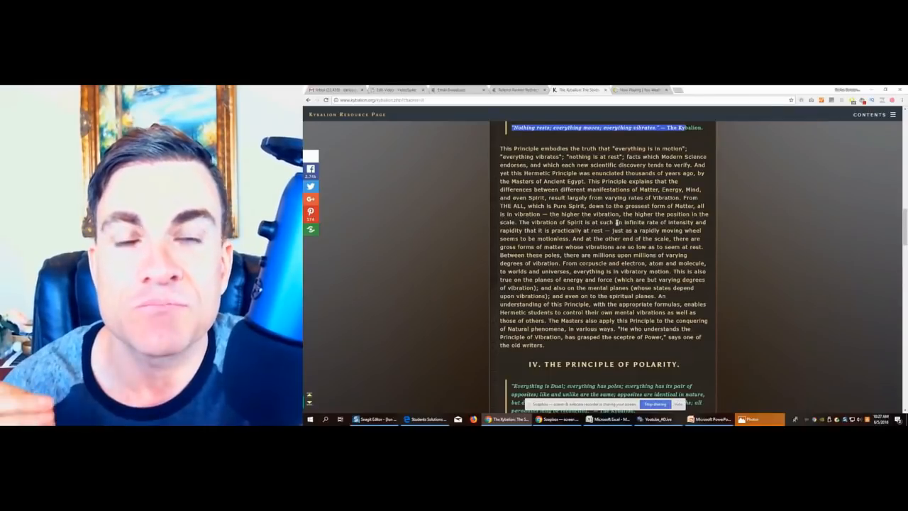
- Scroll to the Principle IV quotation beginning "but different in degree"
scroll(down, 3)
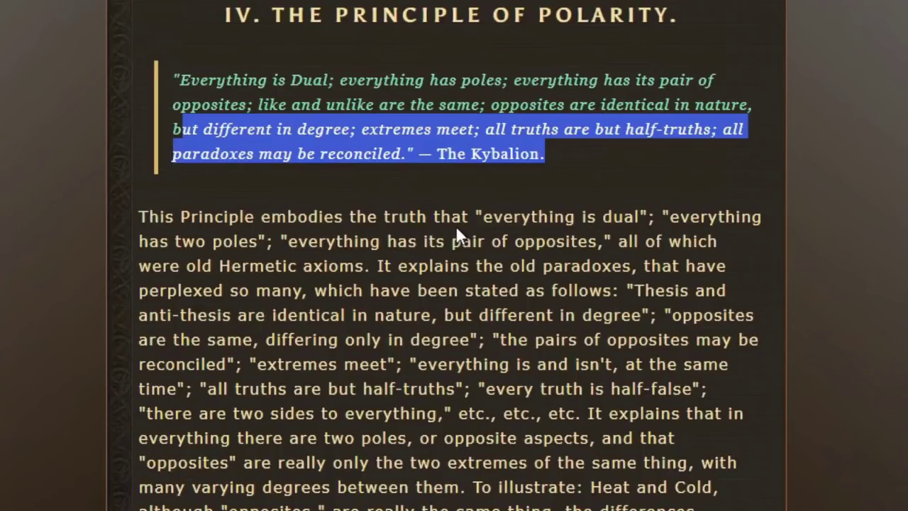
- Scroll to the Polarity examples of heat and cold, light and darkness, love and hate
scroll(down, 3)
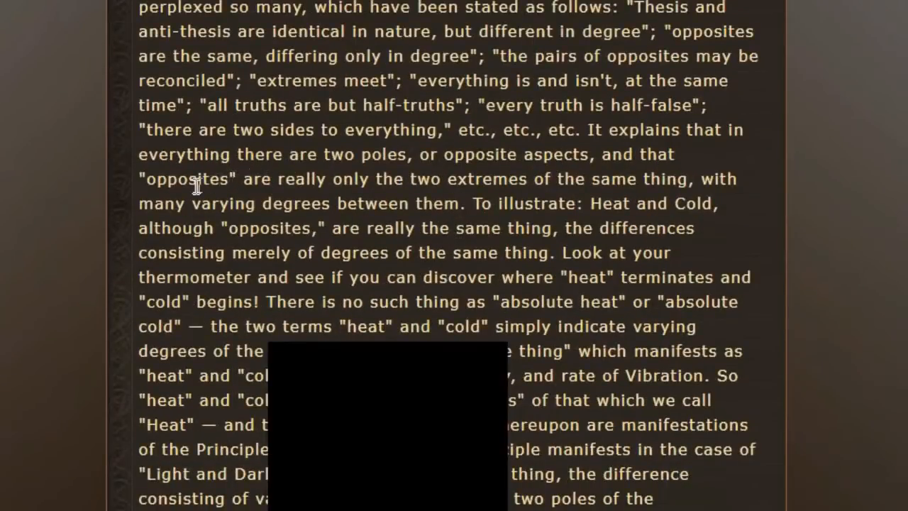
scroll(down, 3)
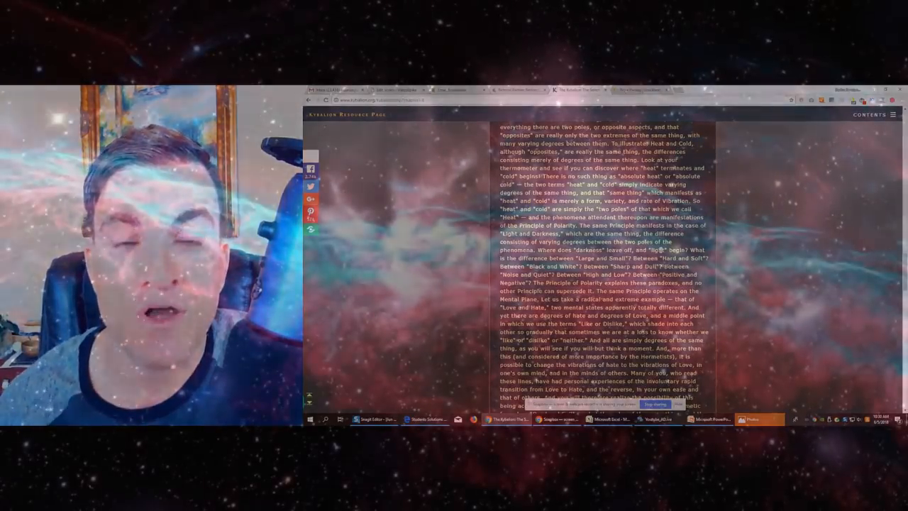
- Scroll past the end of Polarity to Principle V, Rhythm, and its quotation
scroll(down, 3)
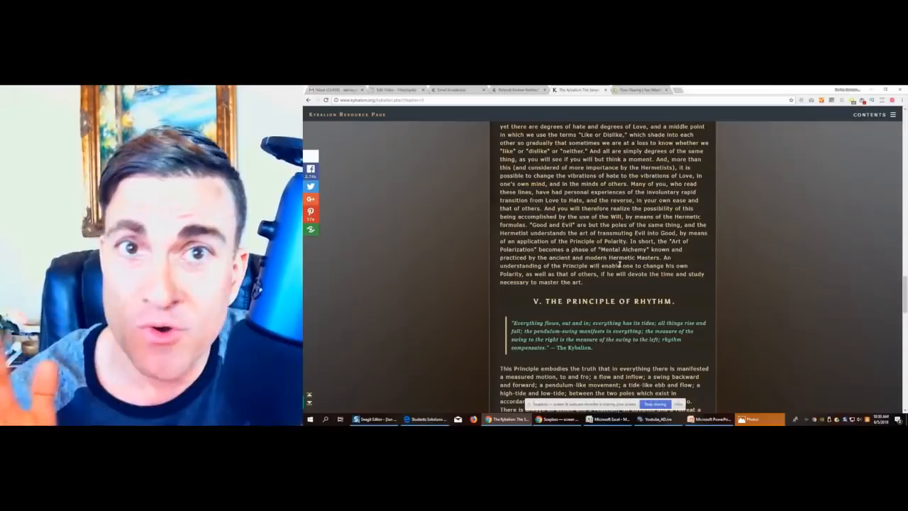
scroll(down, 3)
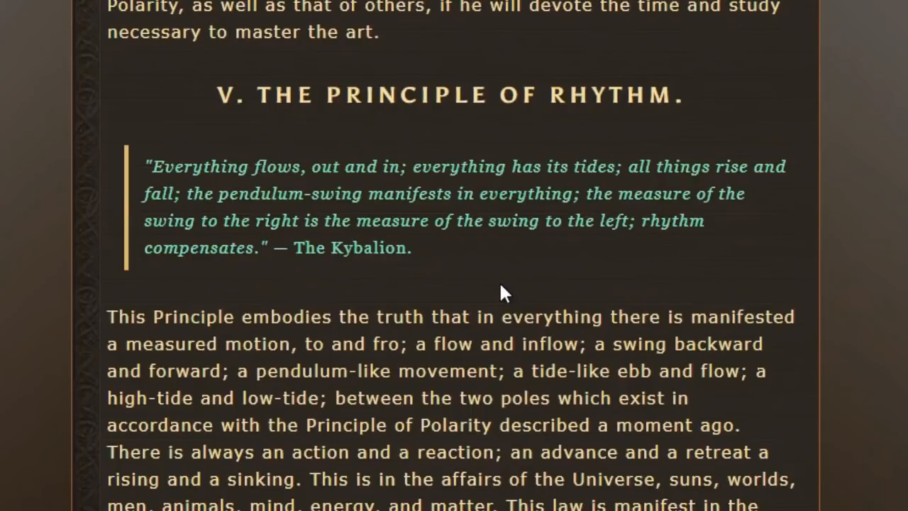
drag(145, 167, 508, 167)
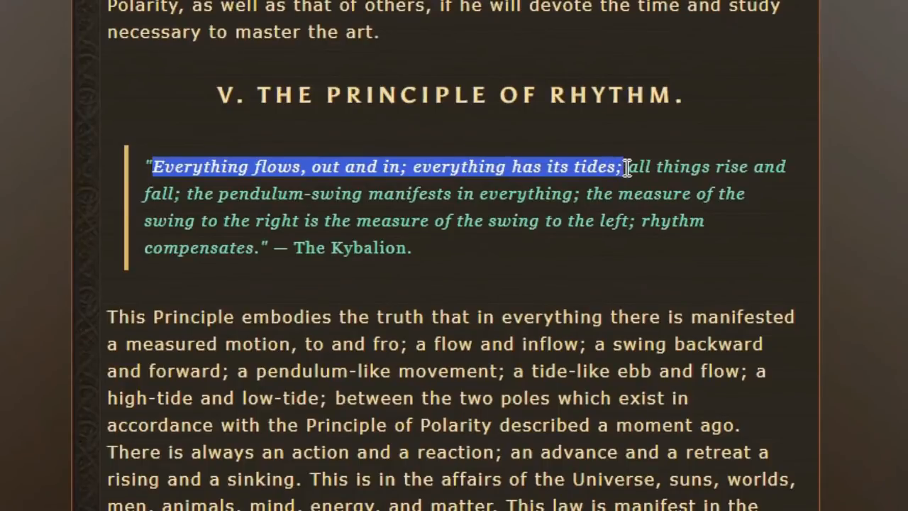
drag(623, 167, 630, 193)
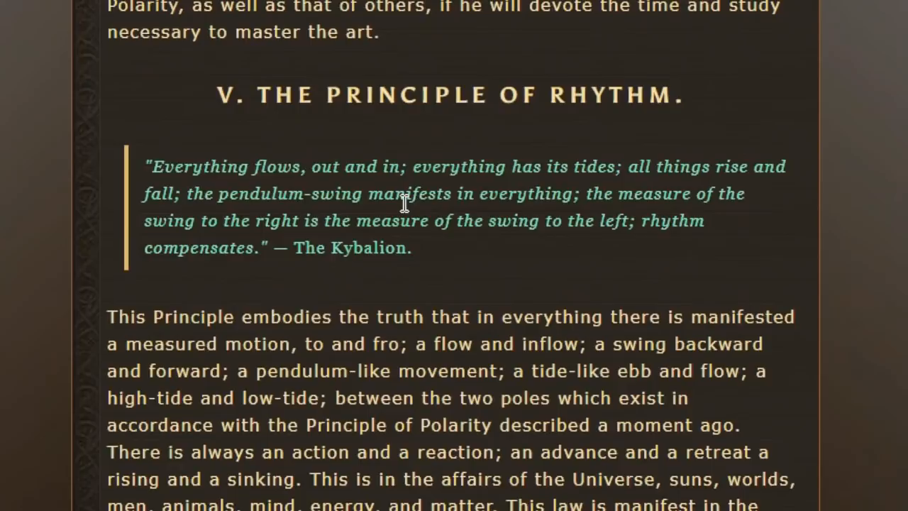
- Scroll down to the Rhythm explanation paragraph starting "This is in the affairs"
scroll(down, 3)
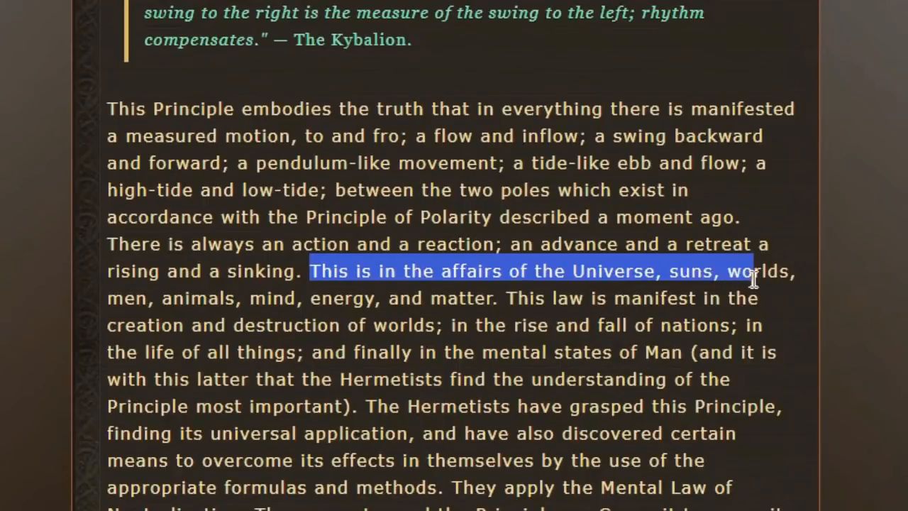
- Extend the highlight across the Universe, nations and mental-states lines to "Principle most important)."
drag(756, 277, 266, 298)
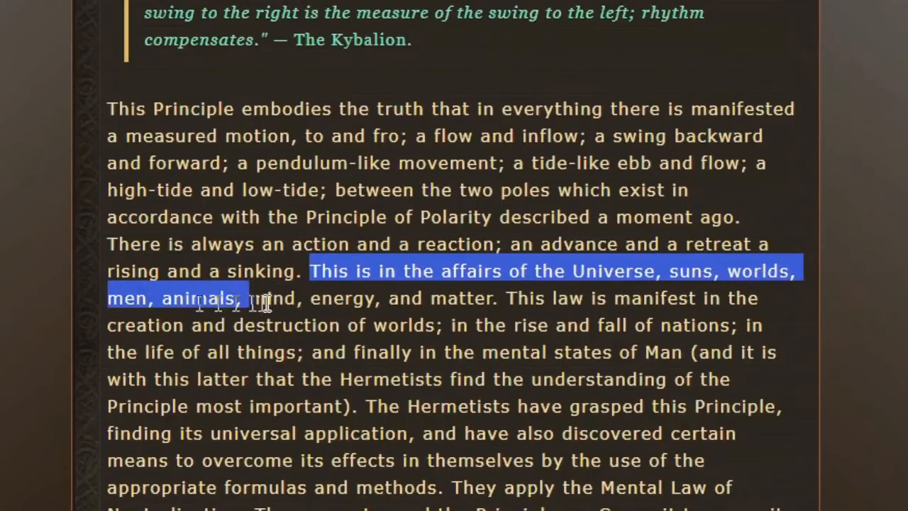
drag(241, 298, 425, 298)
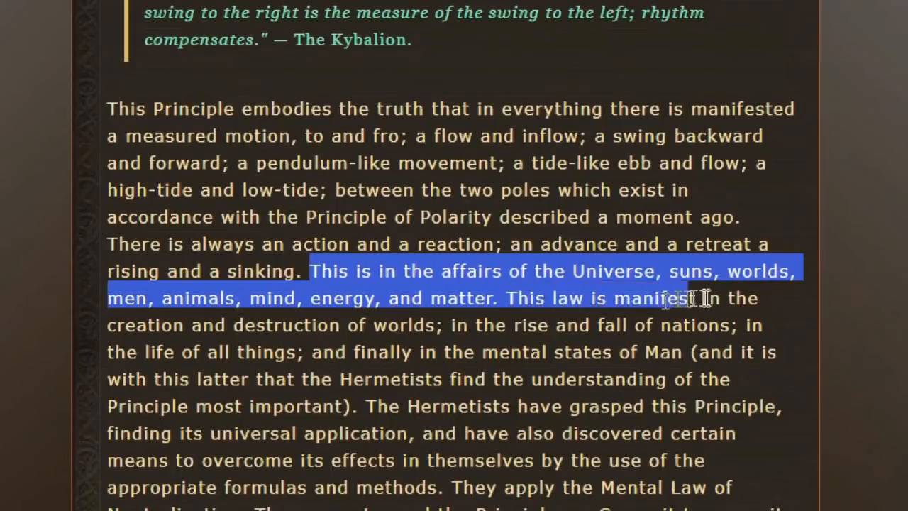
drag(695, 298, 472, 325)
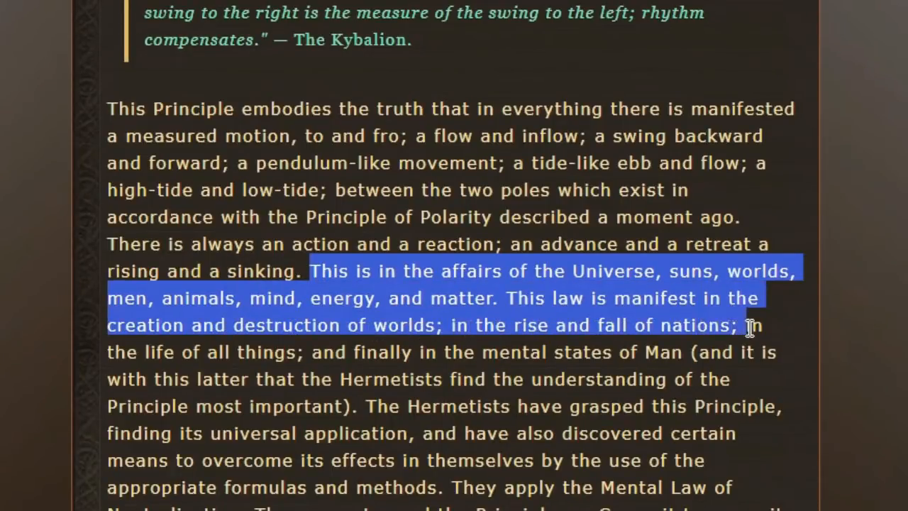
drag(748, 325, 539, 352)
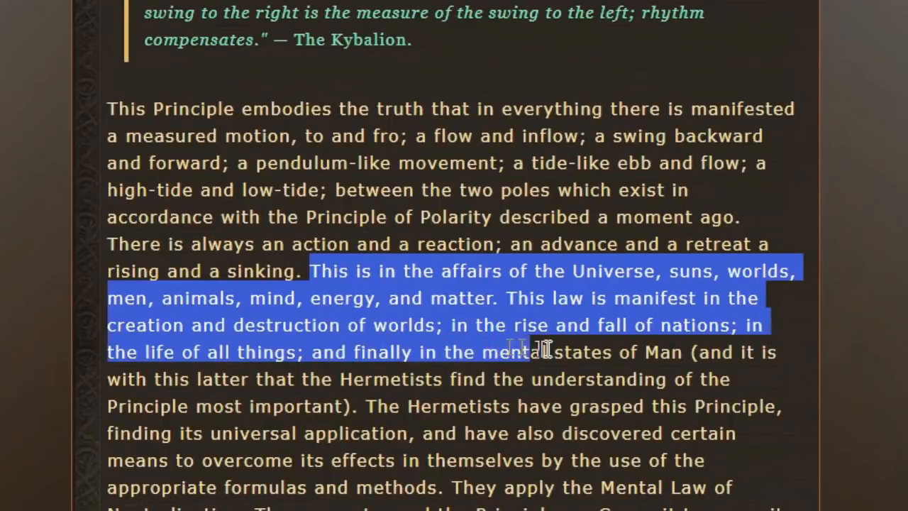
drag(518, 348, 717, 379)
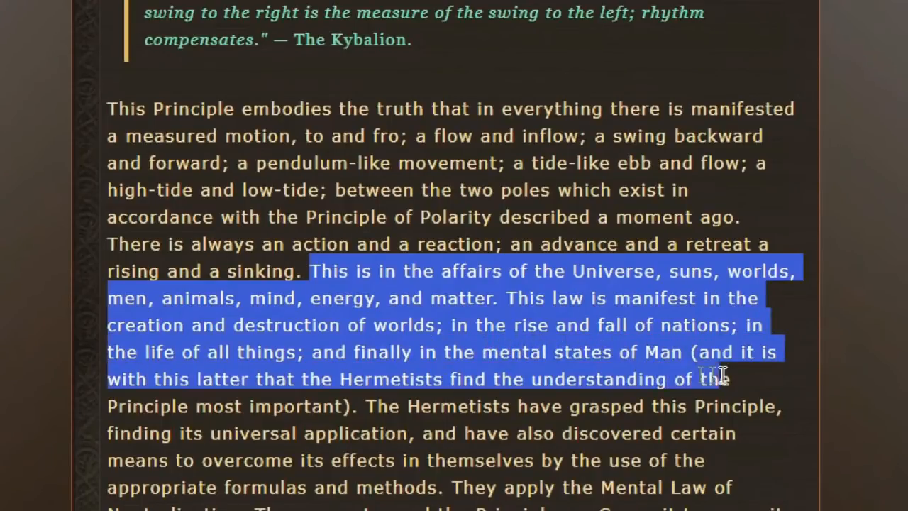
drag(710, 379, 358, 406)
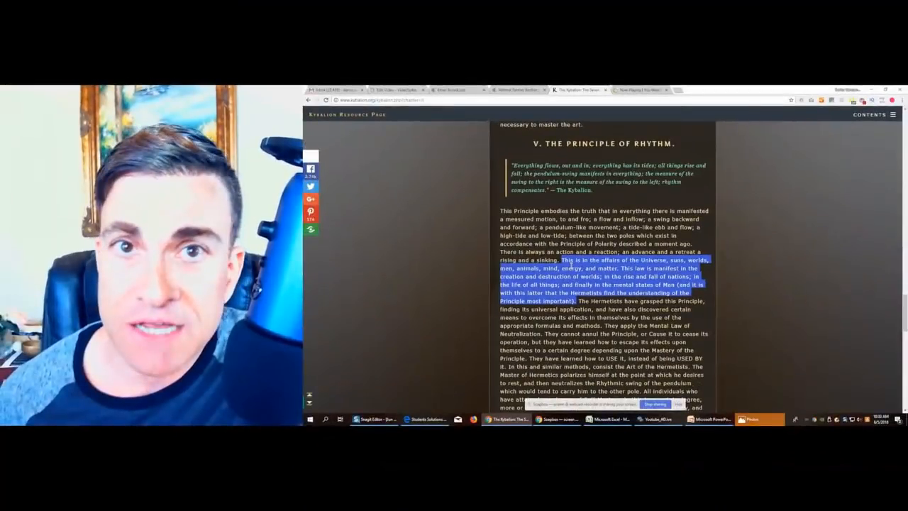
- Scroll down to the VI. Principle of Cause and Effect heading and its quotation
scroll(down, 3)
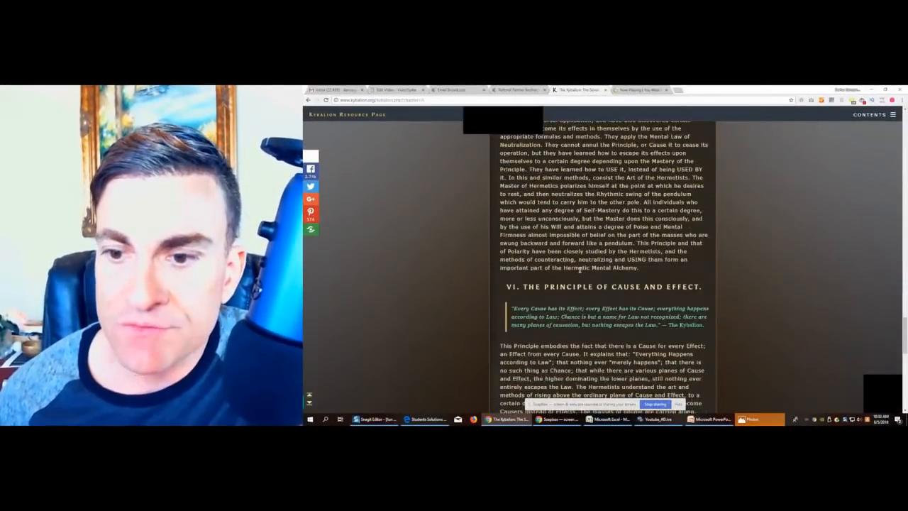
scroll(down, 3)
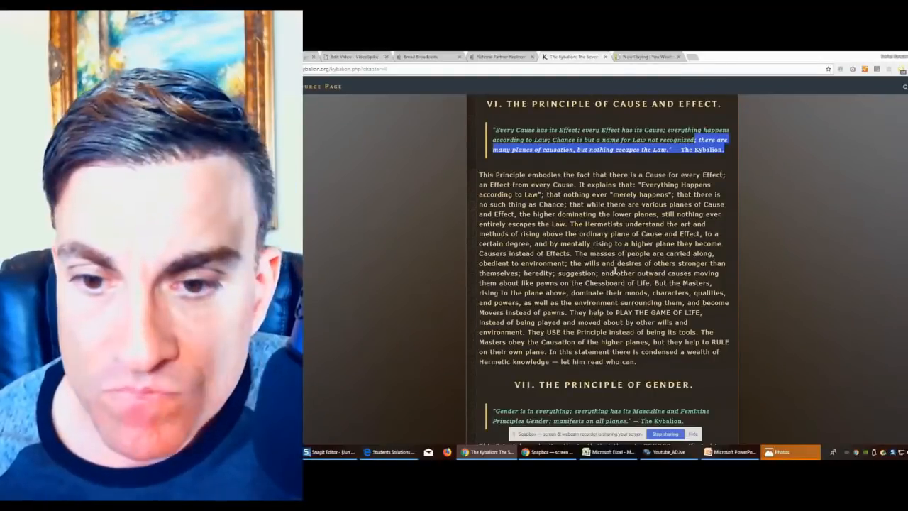
- Scroll down to the sentence about masses carried along like pawns on the Chessboard of Life
scroll(down, 3)
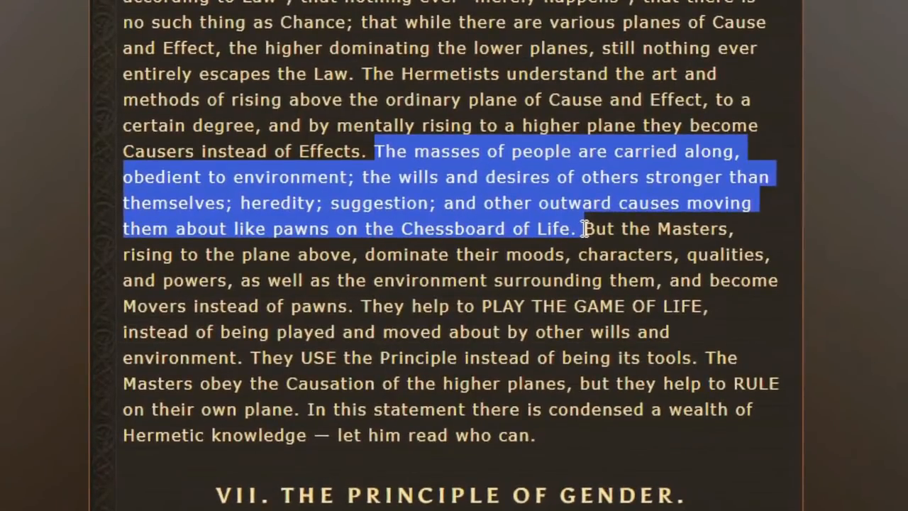
- Highlight from 'and powers' through 'moved about by other wills and environment.'
drag(582, 229, 773, 254)
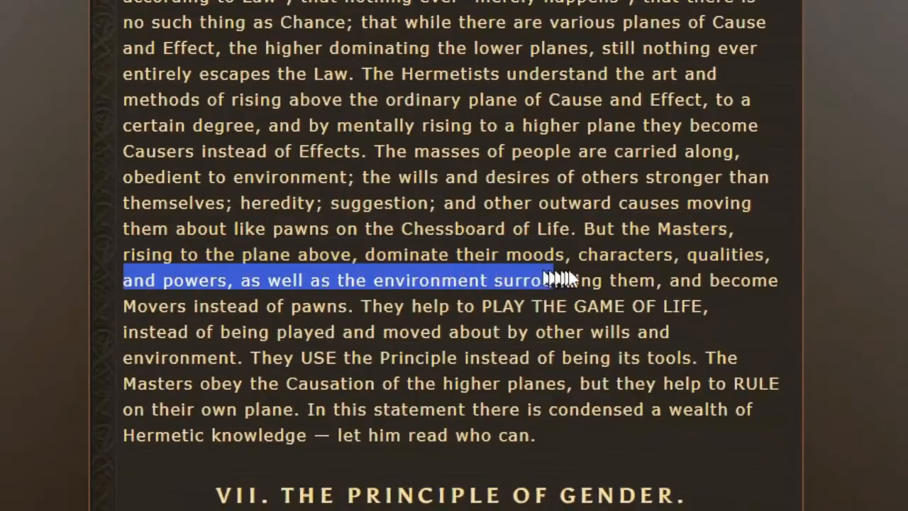
drag(553, 280, 284, 306)
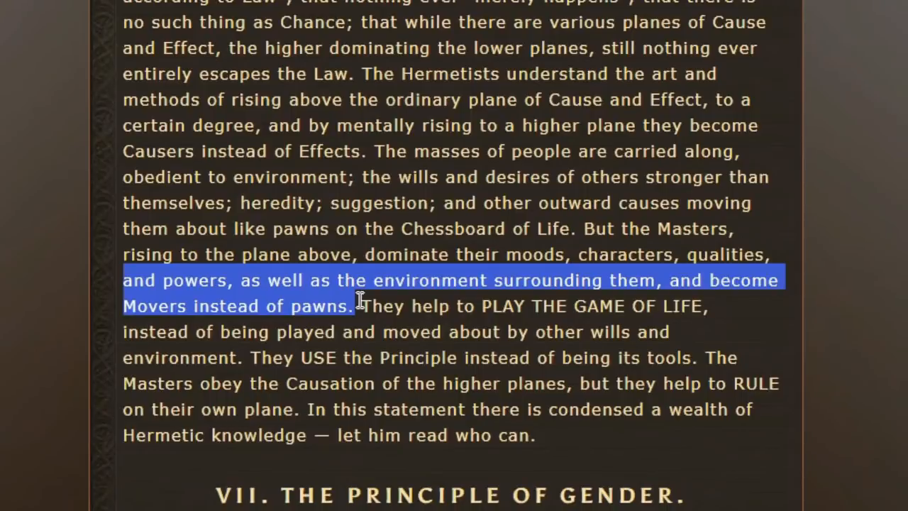
drag(359, 305, 706, 306)
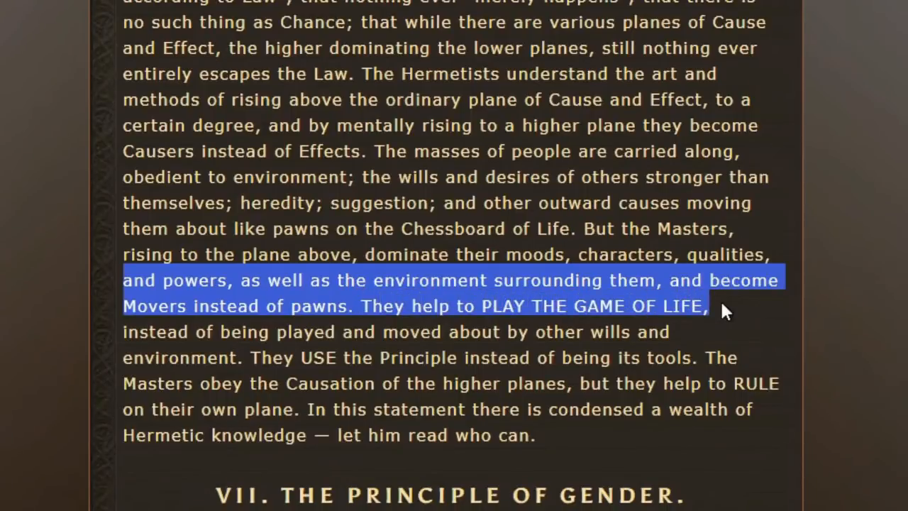
drag(717, 306, 561, 331)
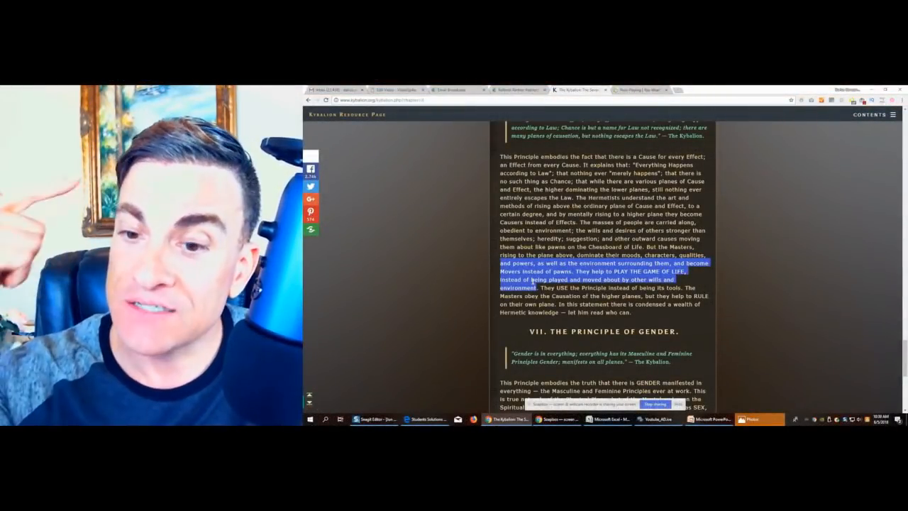
- Scroll down to section VII and its 'Gender is in everything' quotation
scroll(down, 3)
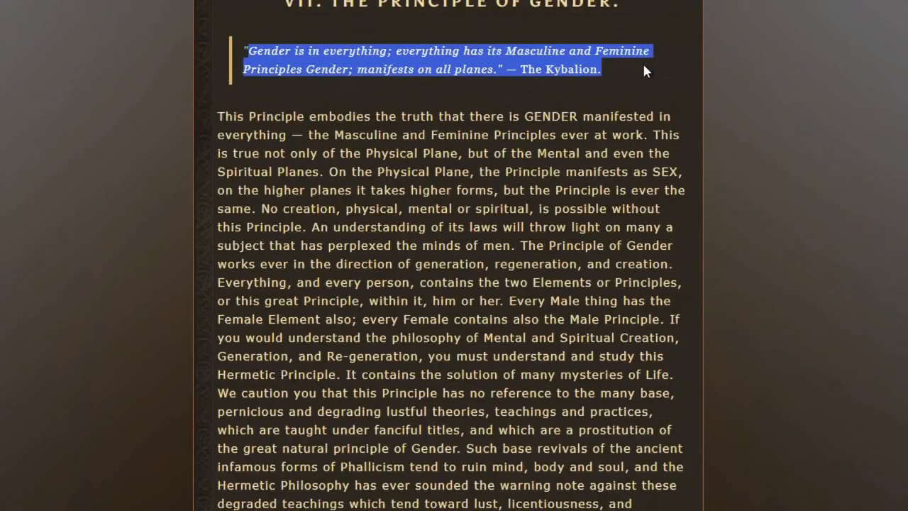
- Scroll until the Gender explanation shows through 'to the base, all things are base.'
scroll(down, 3)
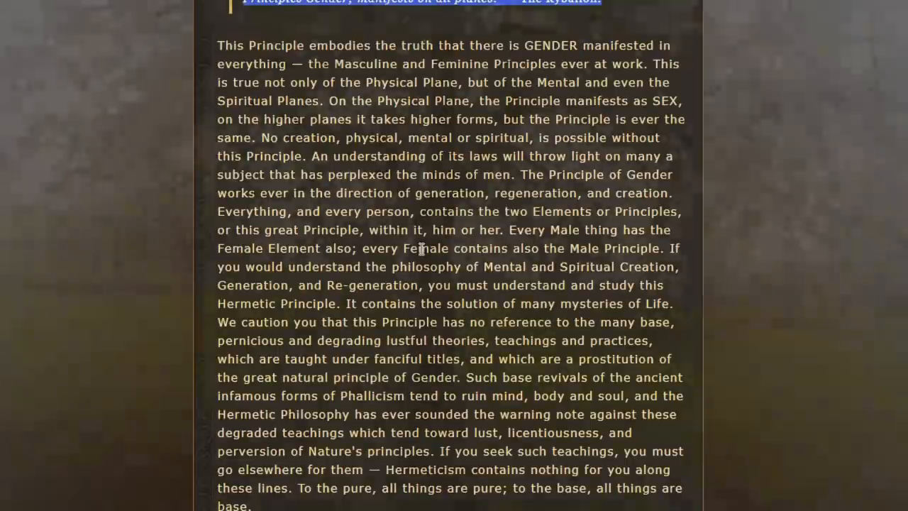
- Scroll to the bottom of the chapter so the copyright notice appears
scroll(down, 3)
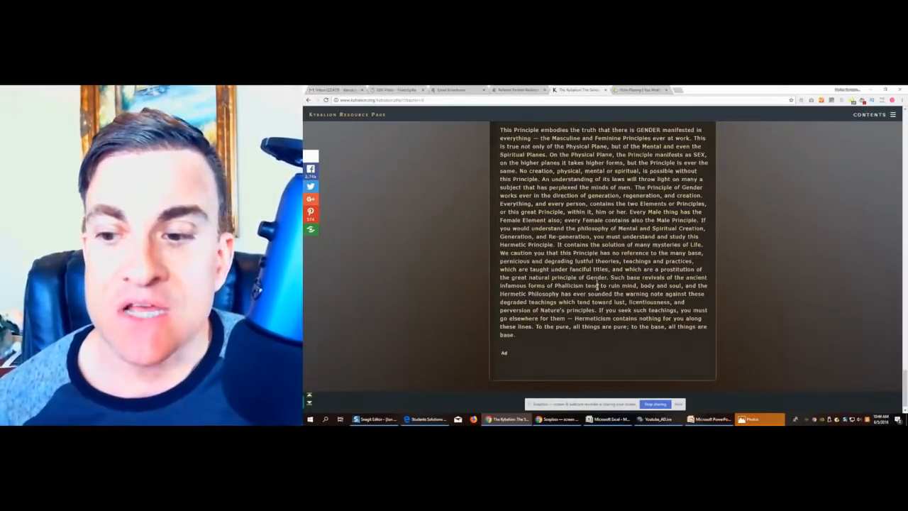
scroll(down, 3)
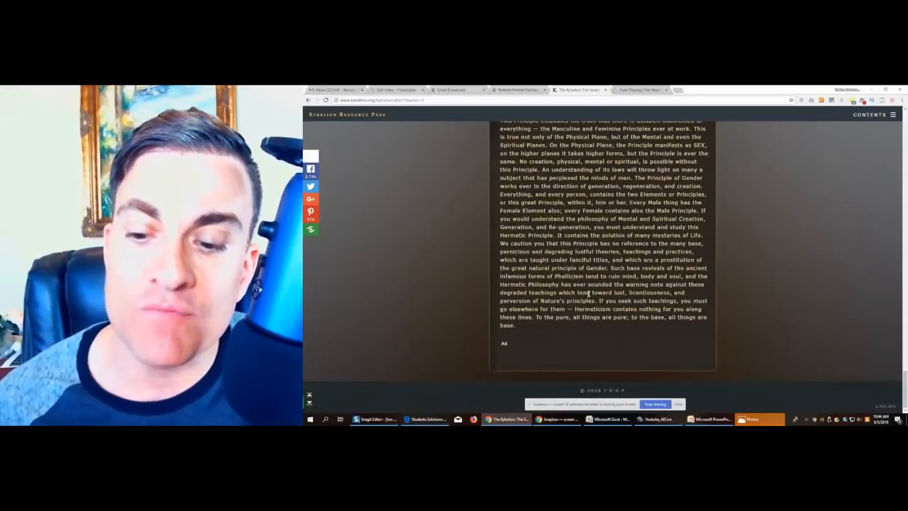